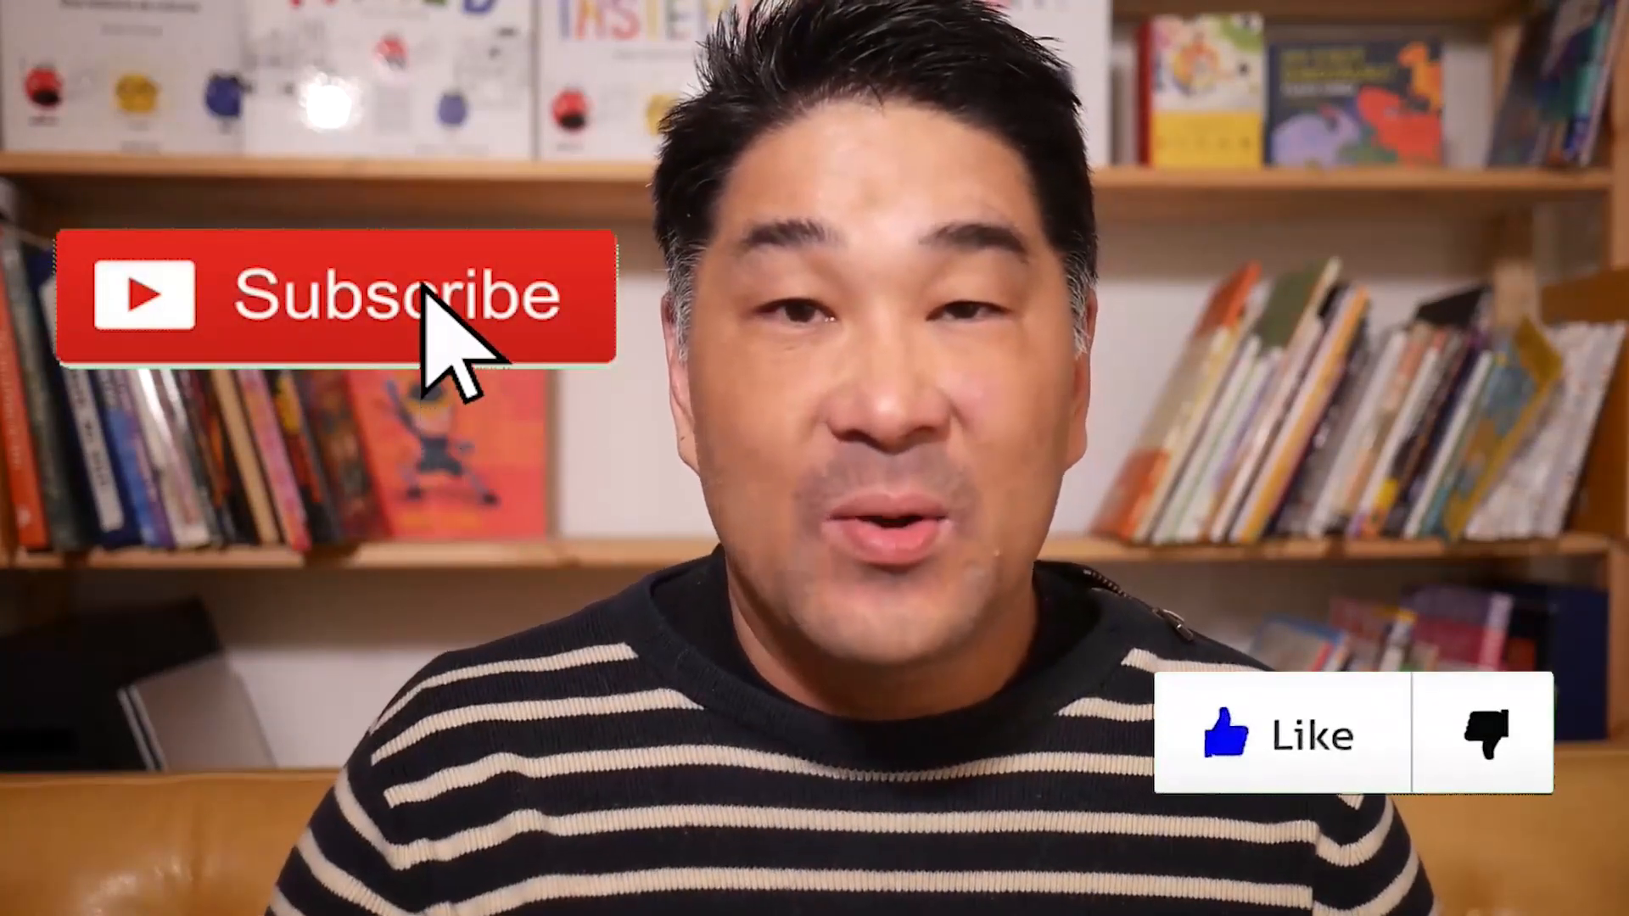
- Sketch the seated figure beside the boy and add tube arms ending in simple hands
{"action": "left_click", "coordinate": [333, 295]}
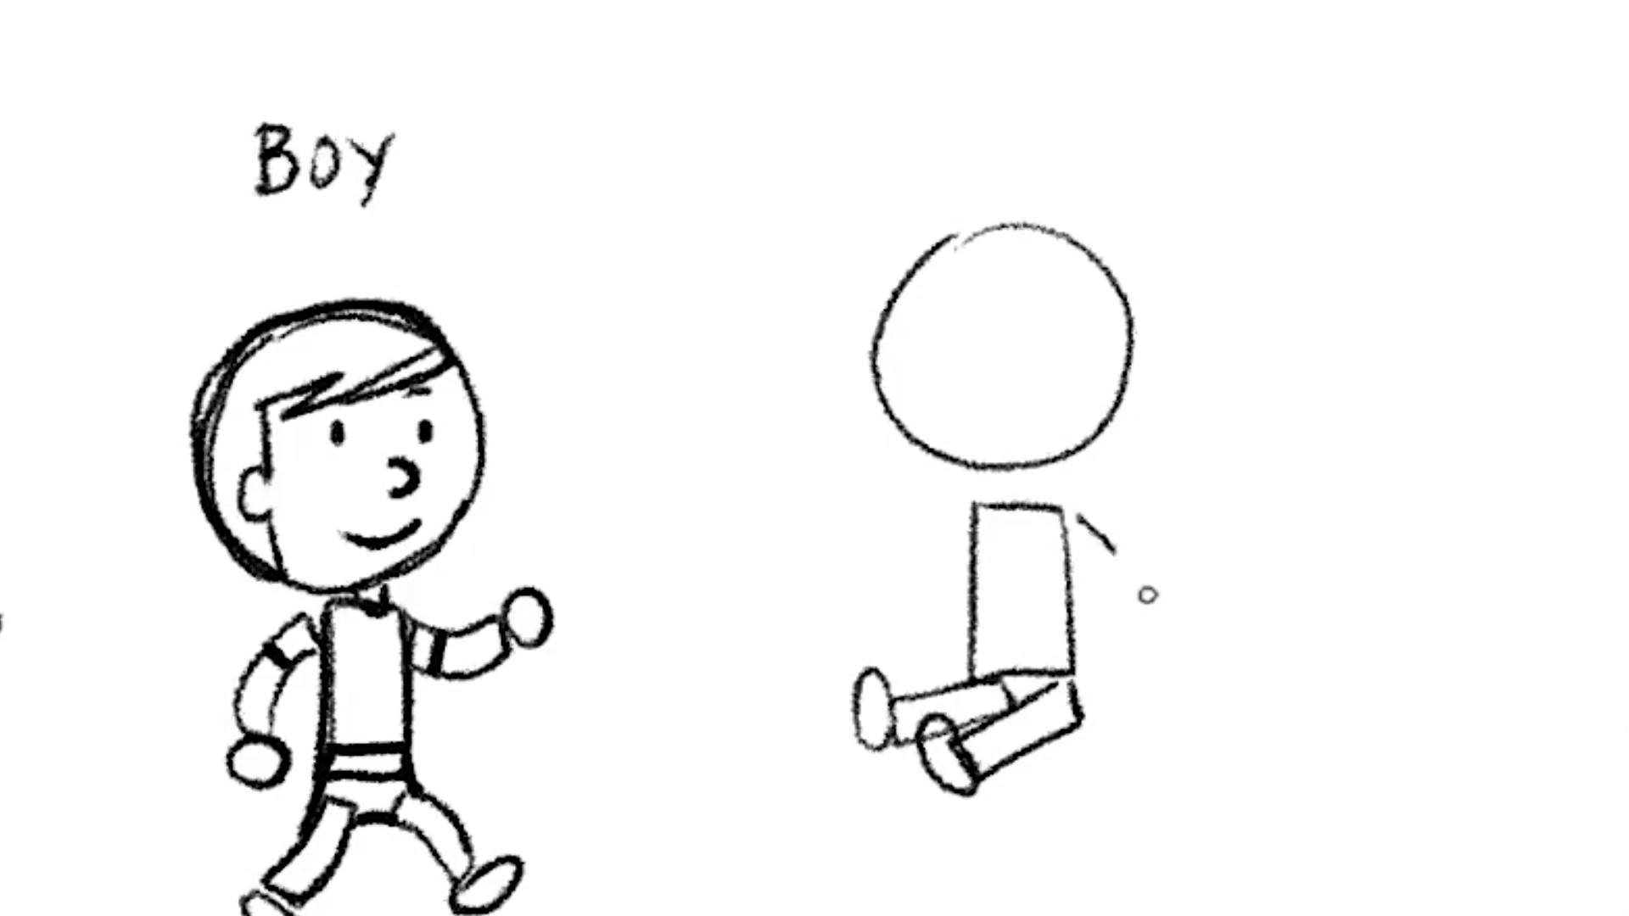
{"action": "left_click_drag", "start_coordinate": [1081, 519], "coordinate": [1131, 623]}
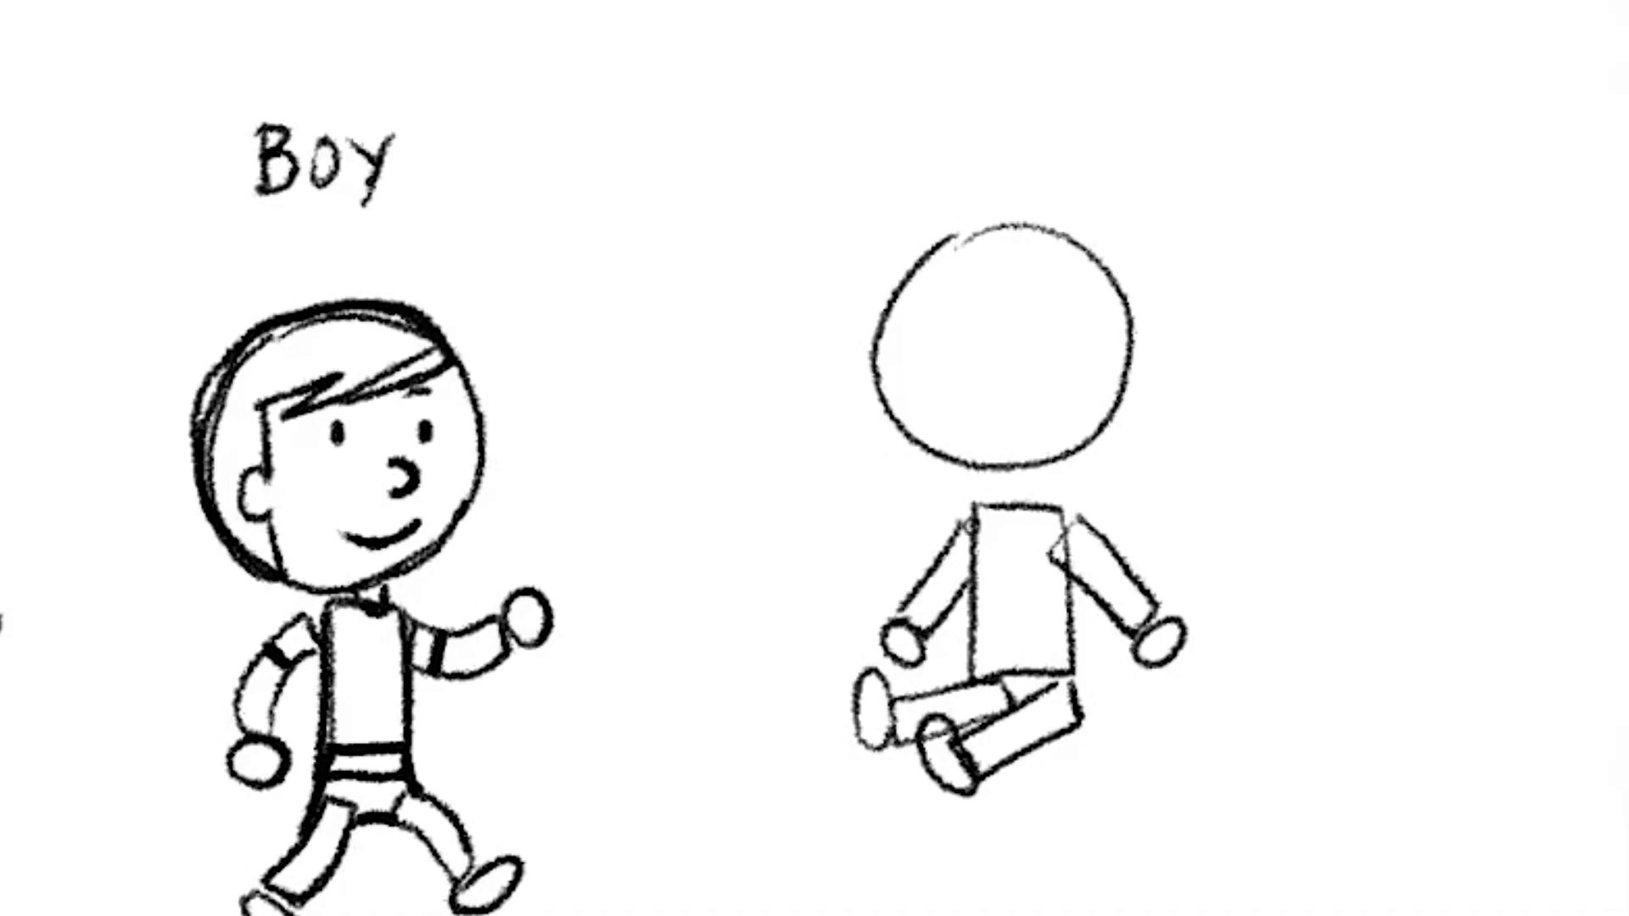
- Draw dot eyes, a small nose, a smile and a fringe line on the head circle
{"action": "left_click", "coordinate": [933, 355]}
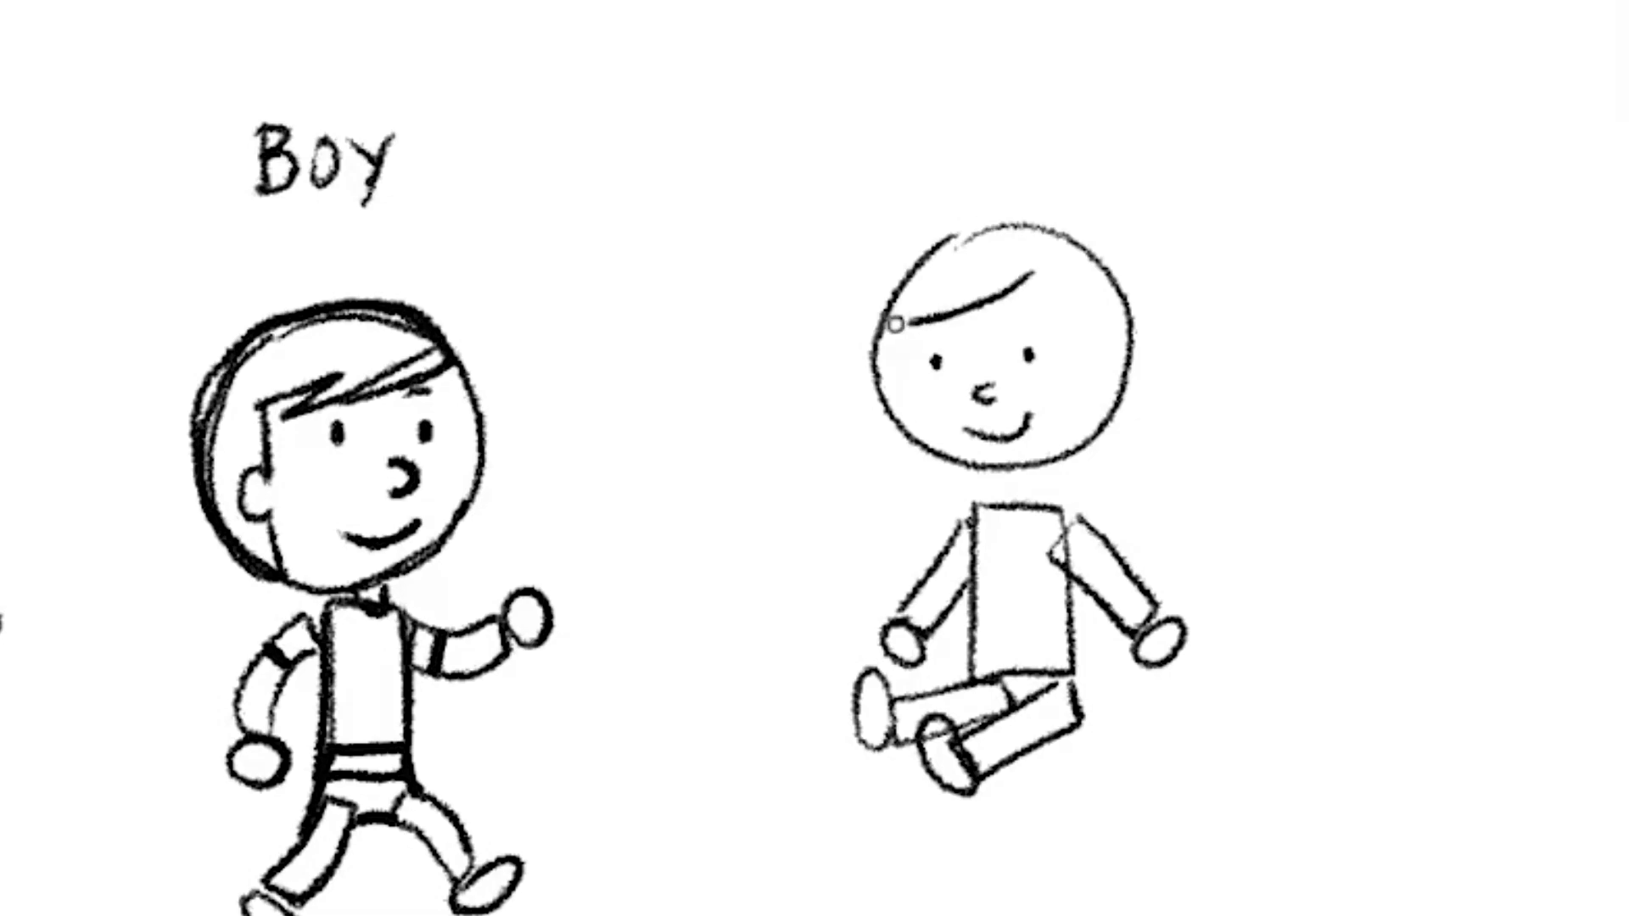
{"action": "left_click_drag", "start_coordinate": [900, 322], "coordinate": [914, 457]}
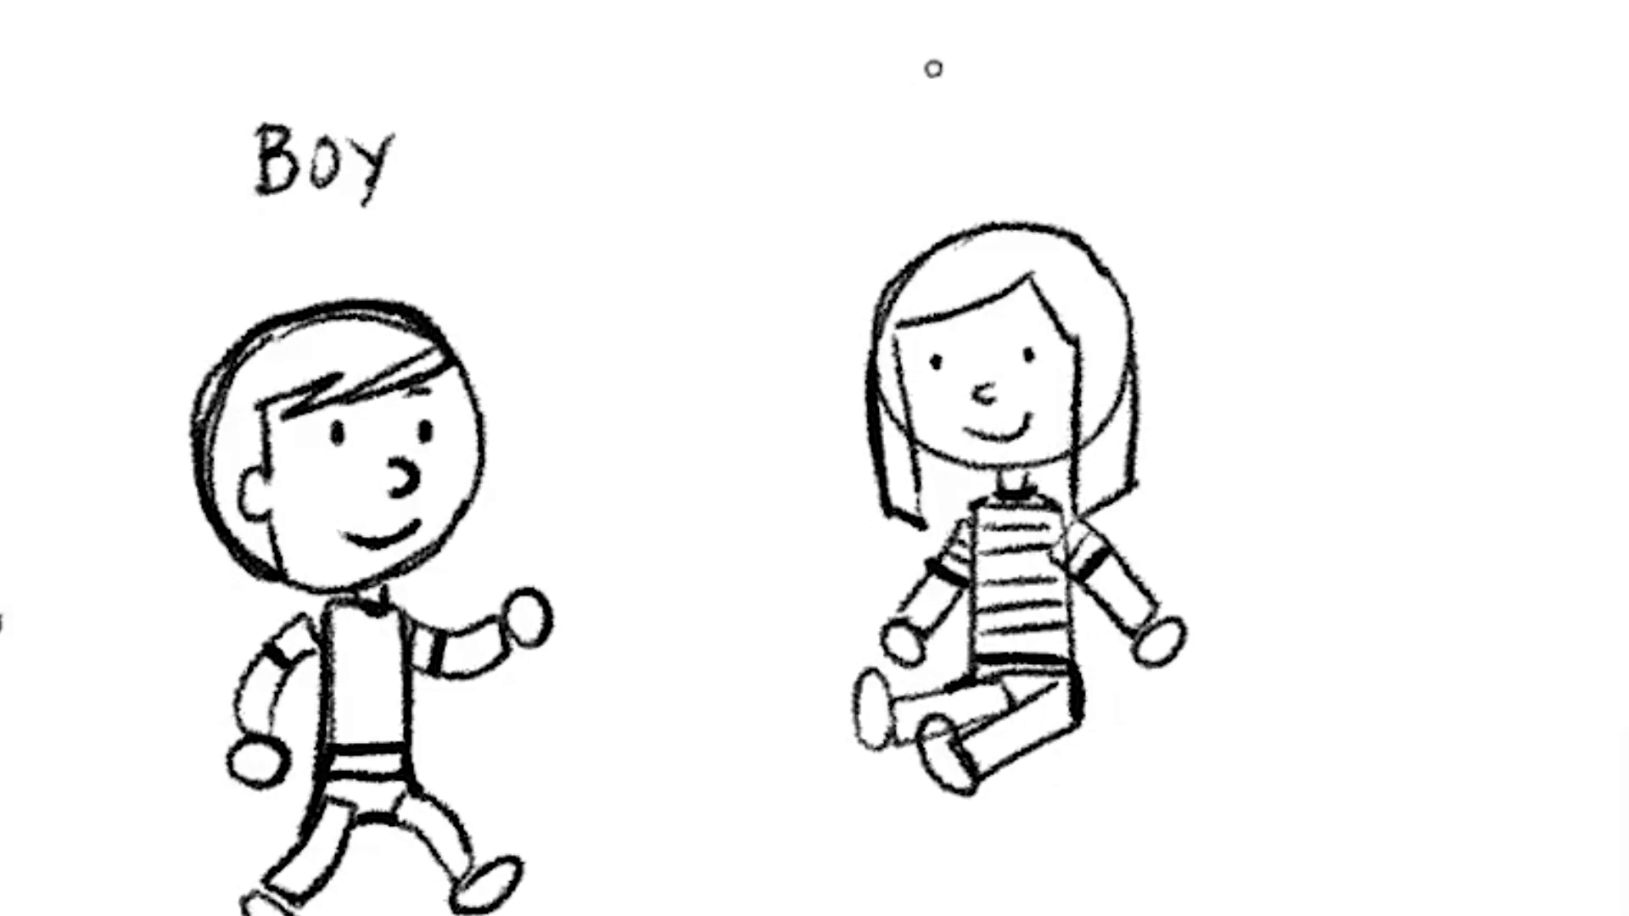
- Hand-letter 'GIR' above the seated girl, starting the GIRL label
{"action": "type", "text": "G"}
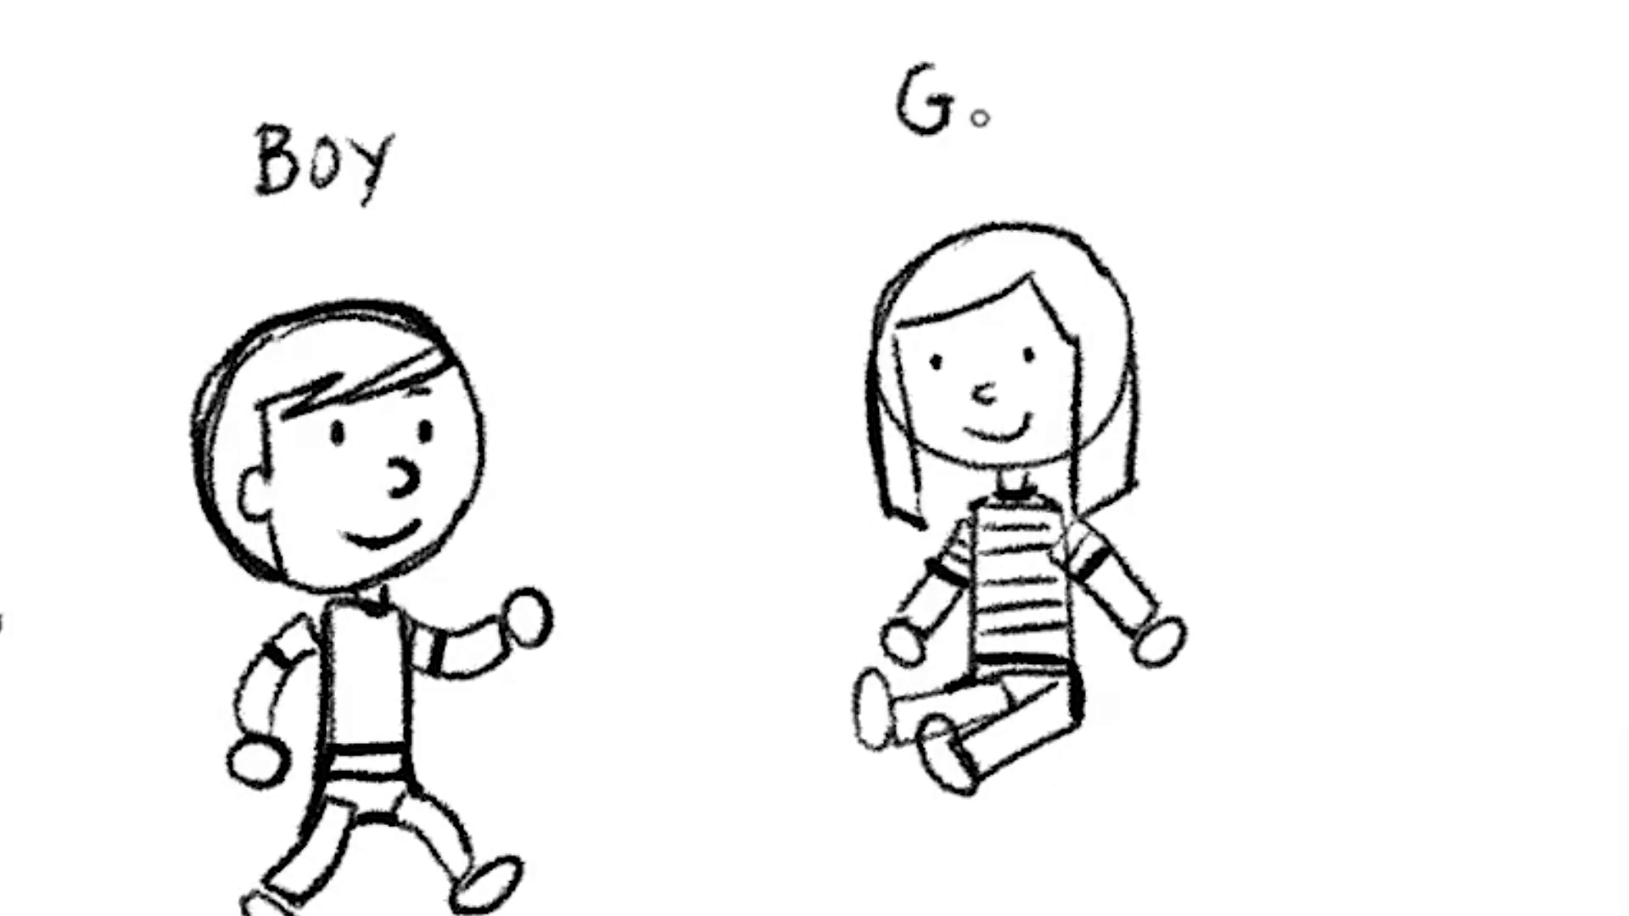
{"action": "type", "text": "IR"}
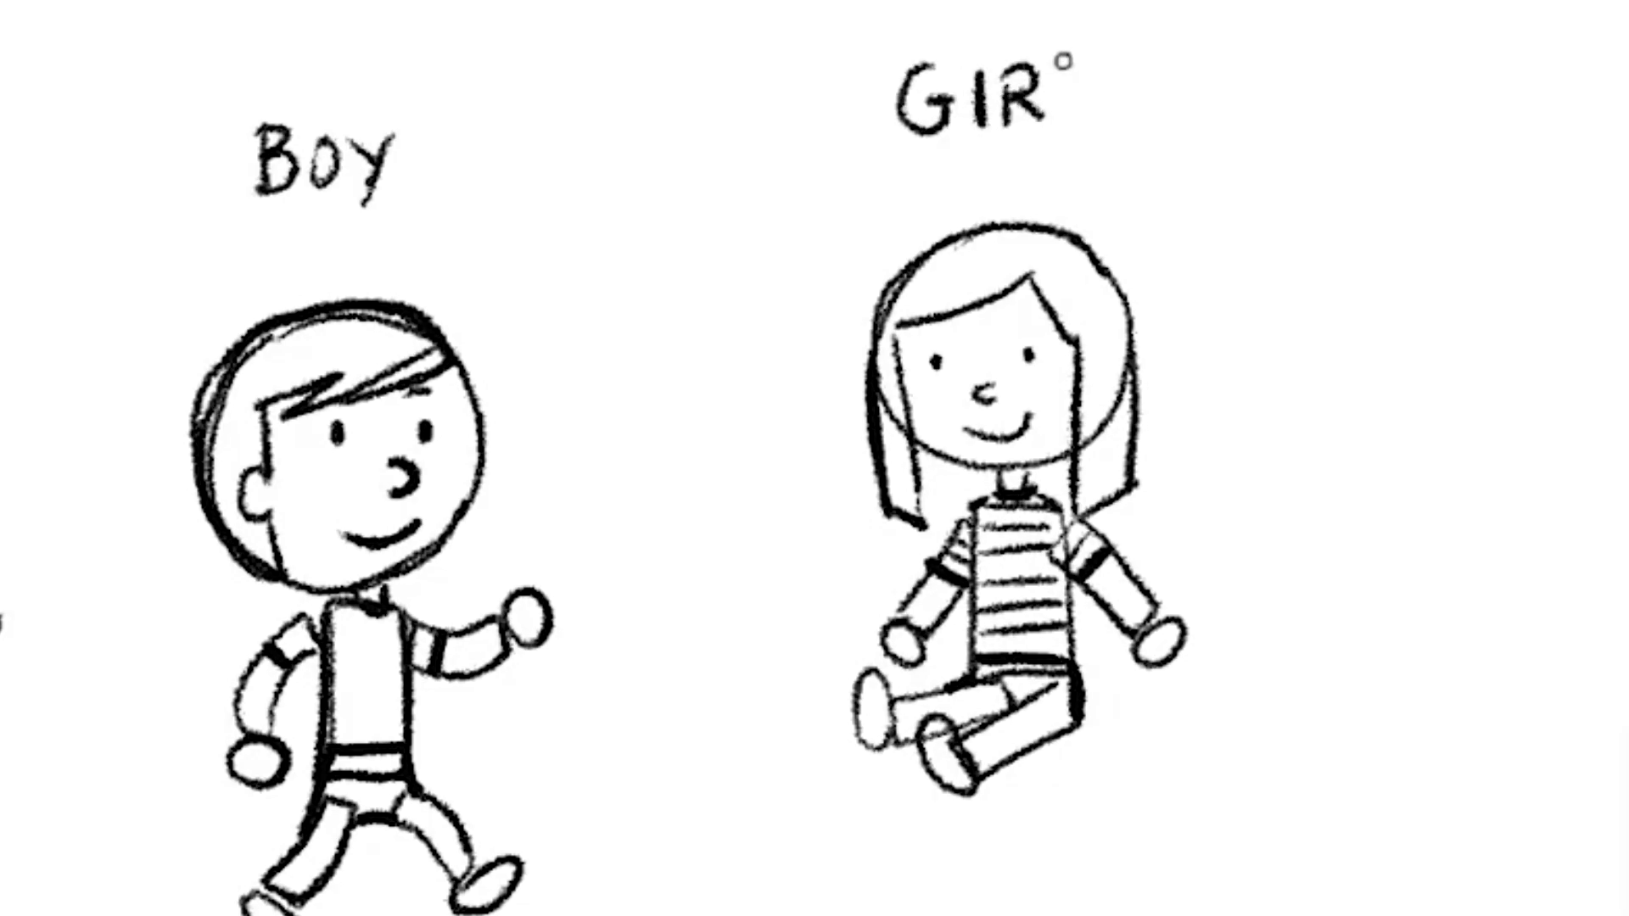